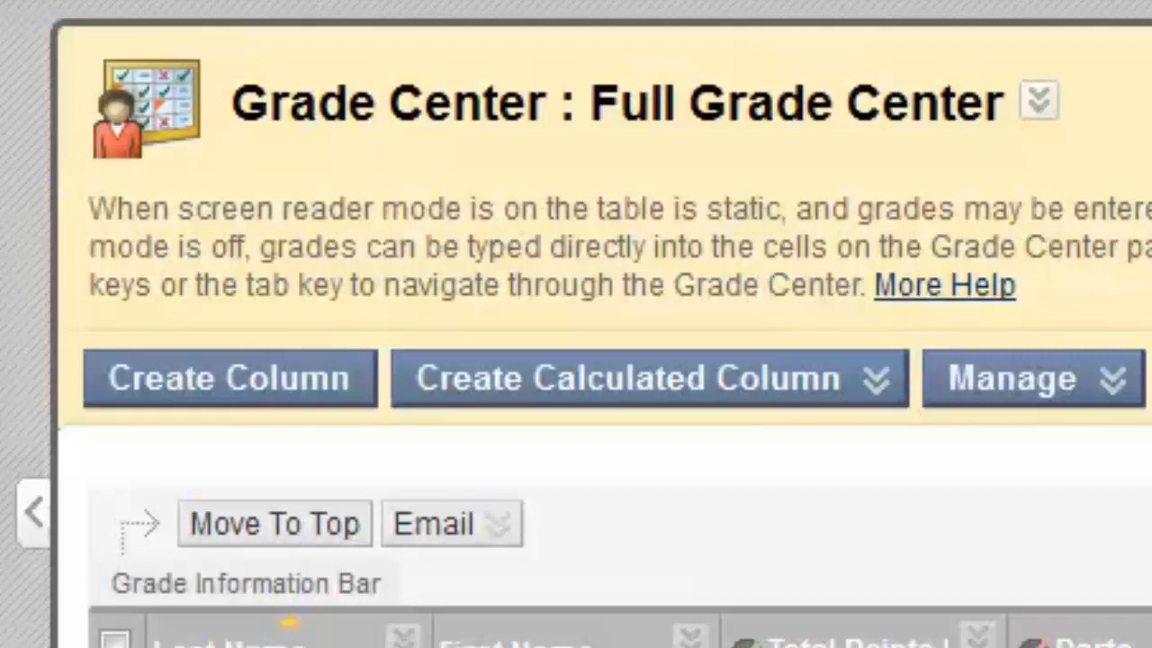
Start a new Grade Center report from the Reports menu's Create Report option.
click(449, 207)
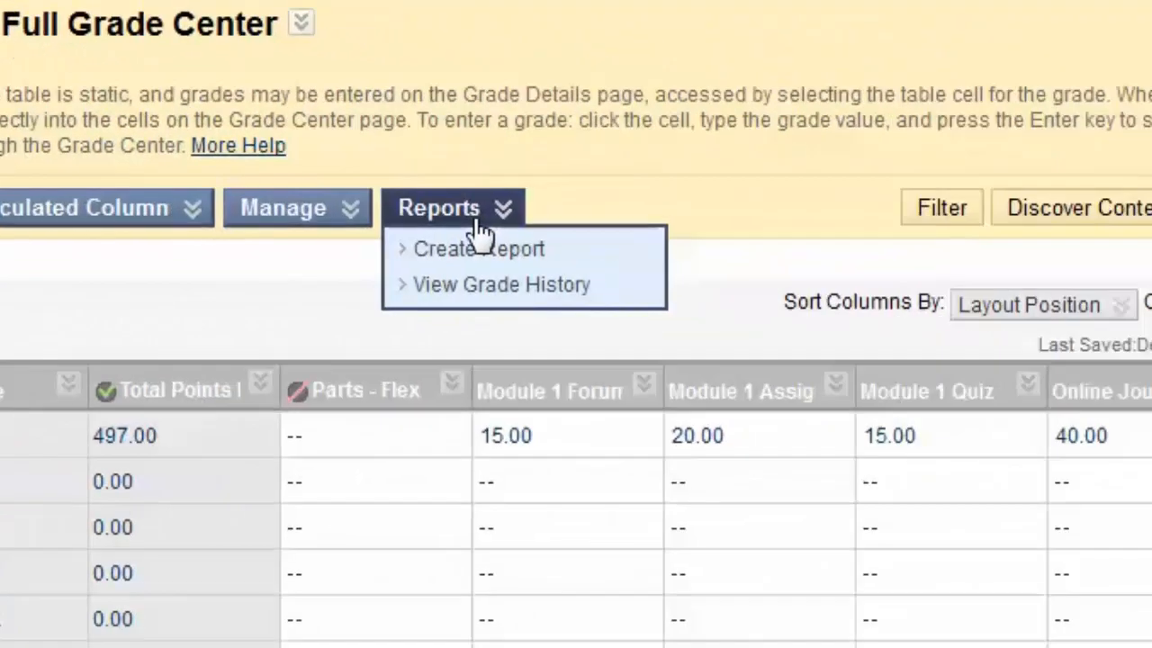
mouse_move(478, 249)
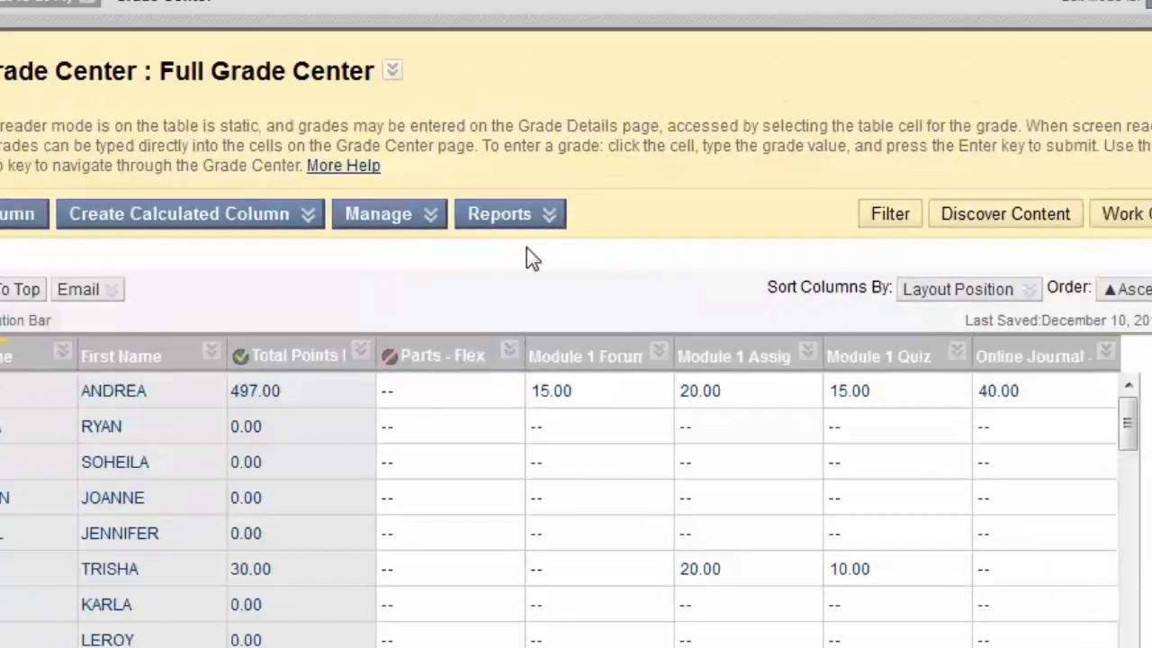
click(499, 213)
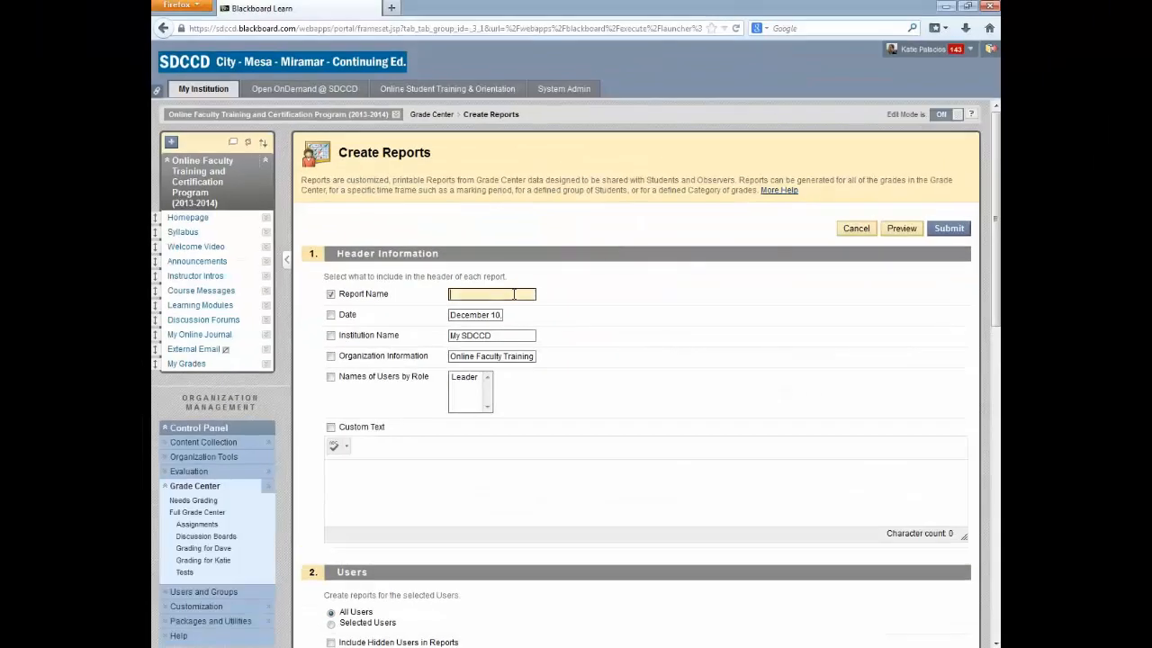
Name the report 'Student Name - report' and include the date in its header.
text(Stu)
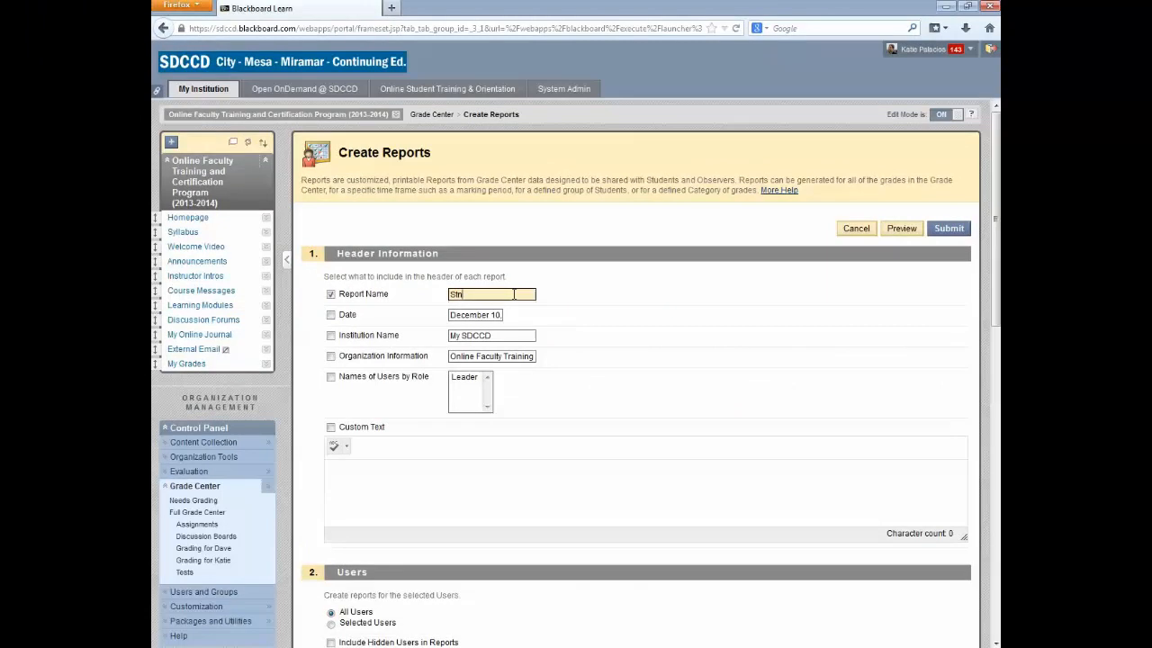
text(Student Name - report)
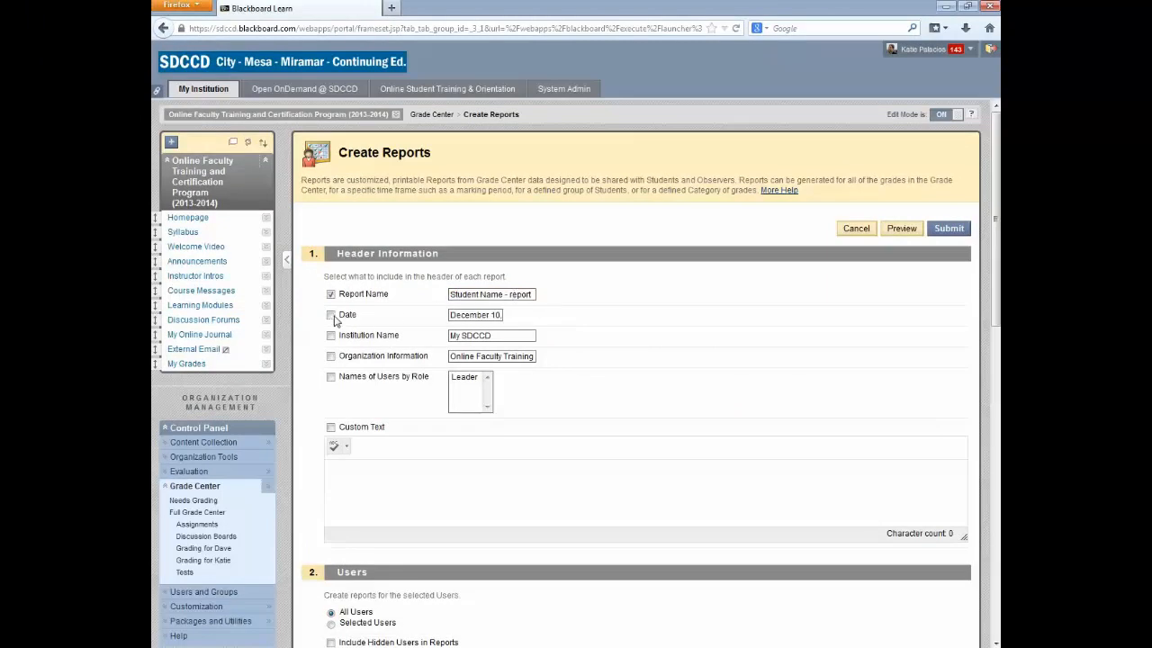
click(331, 314)
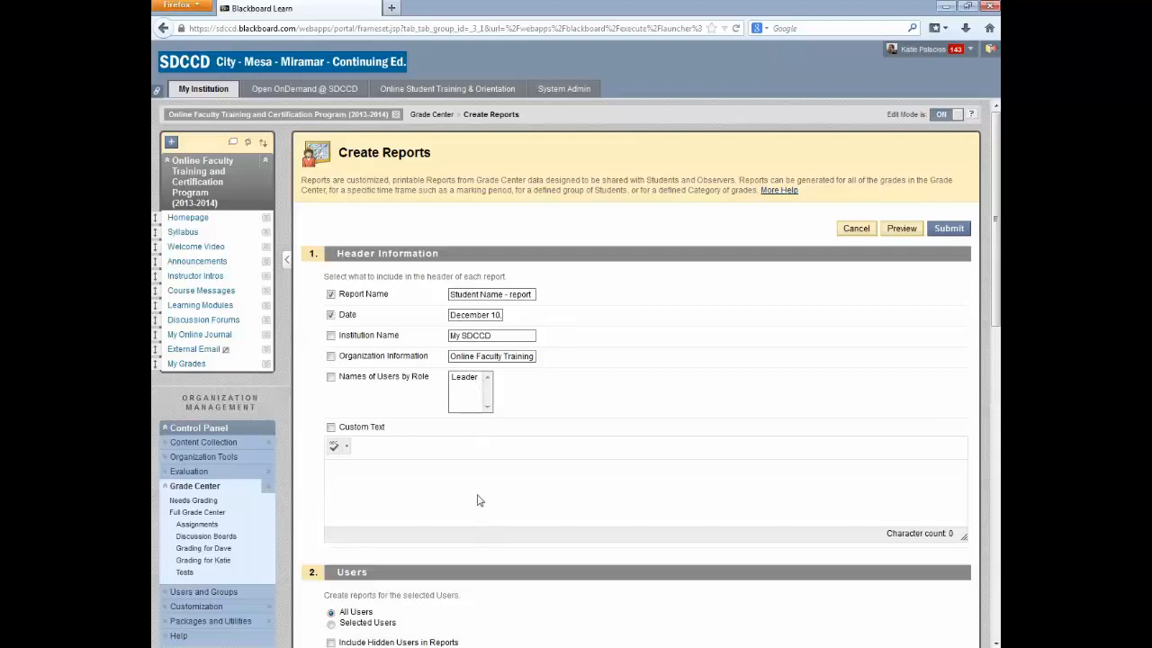
scroll(down, 3)
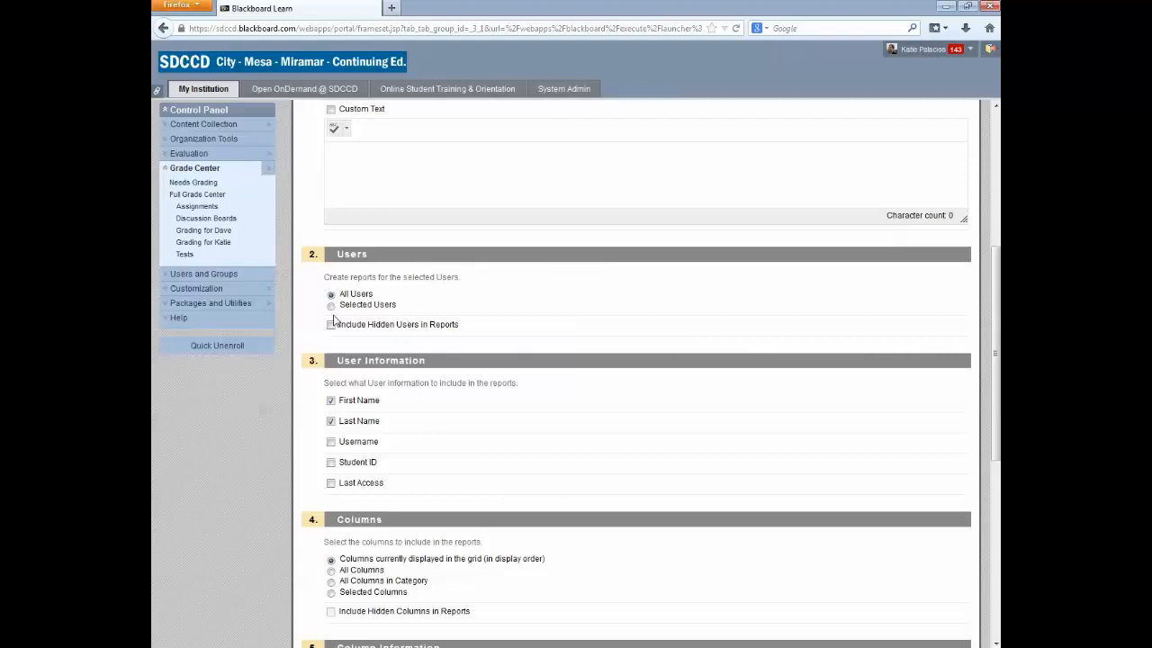
Limit the report to Selected Users, choosing only the Test, Student account.
click(331, 304)
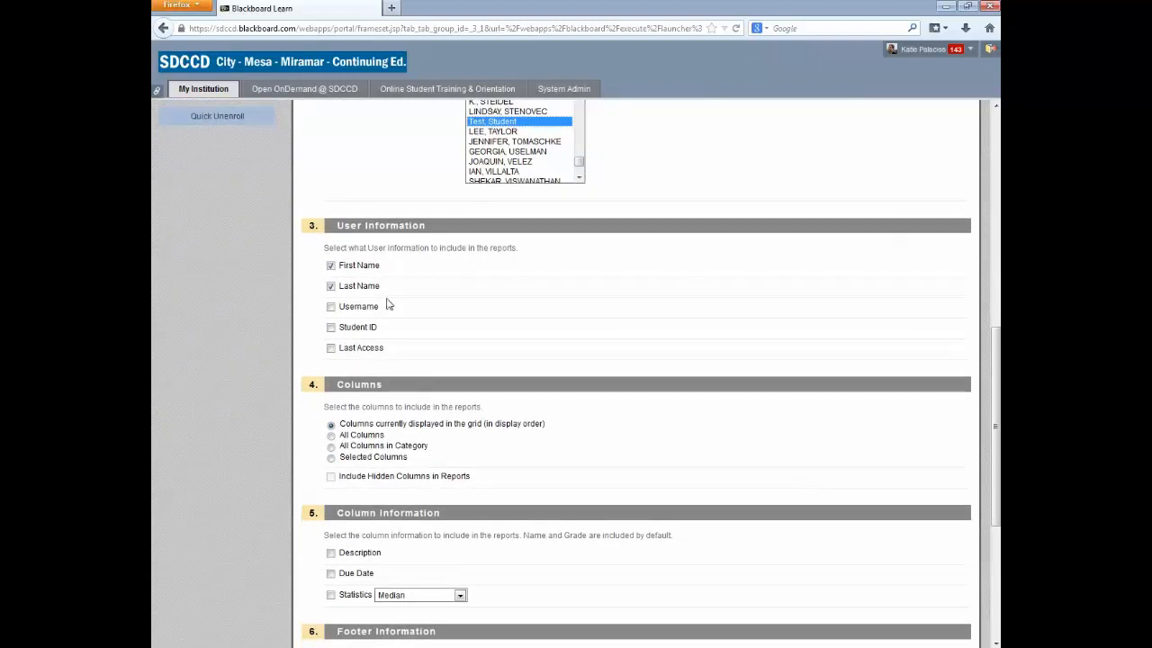
scroll(down, 3)
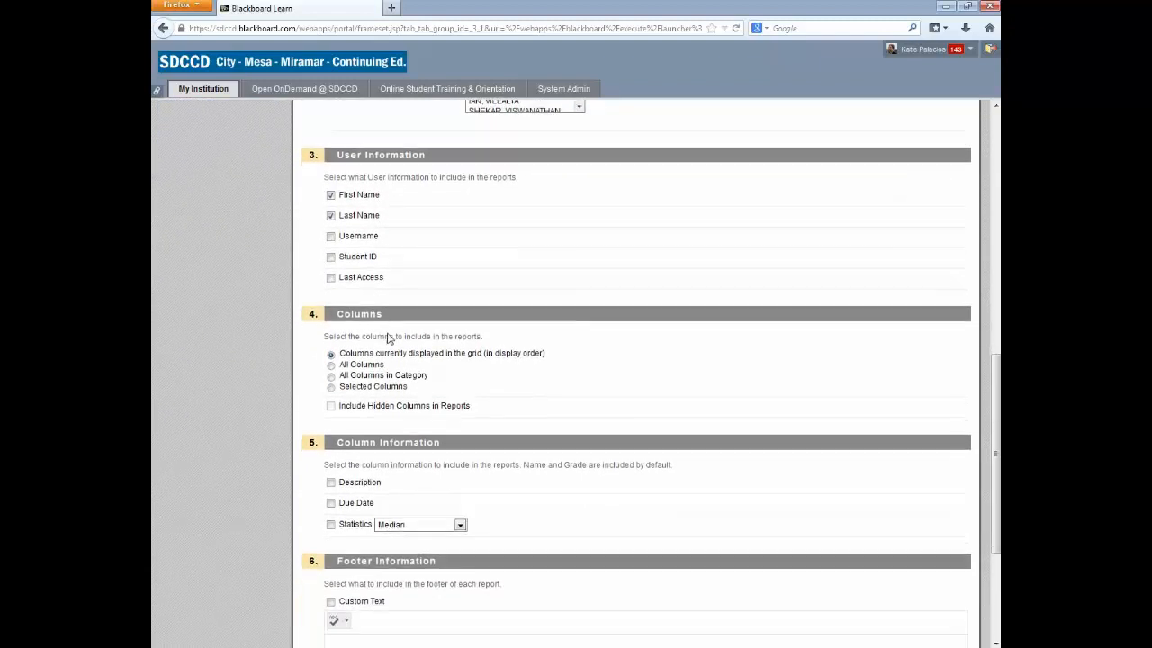
scroll(down, 3)
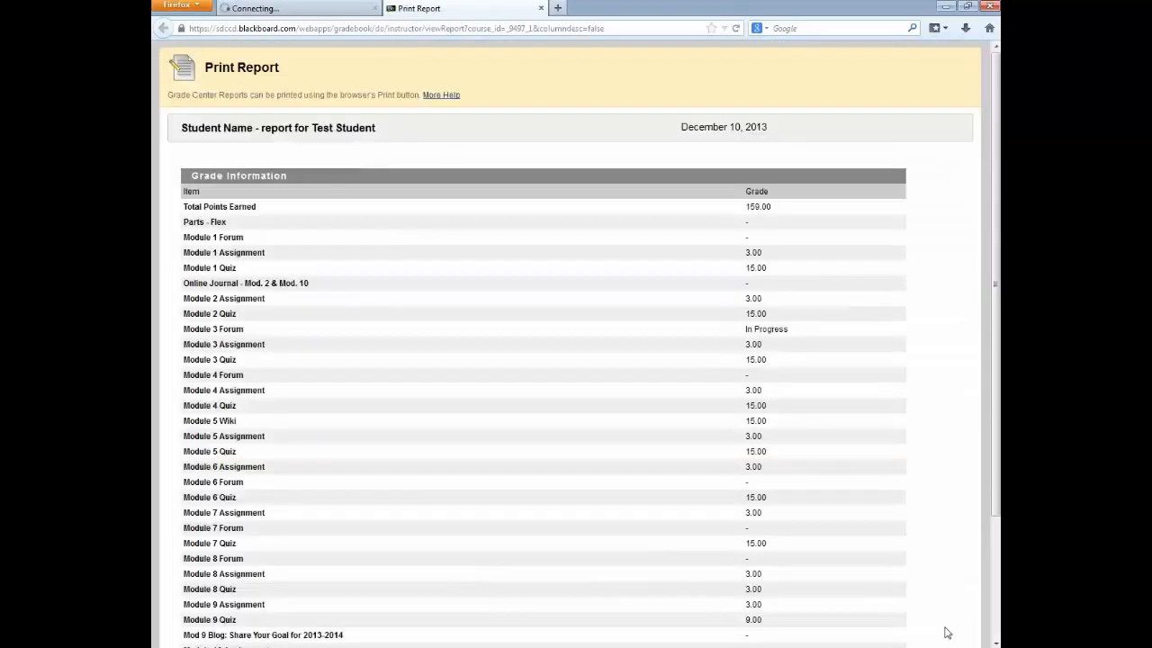
Review the printable Test Student report and bring up Firefox's print options.
scroll(down, 3)
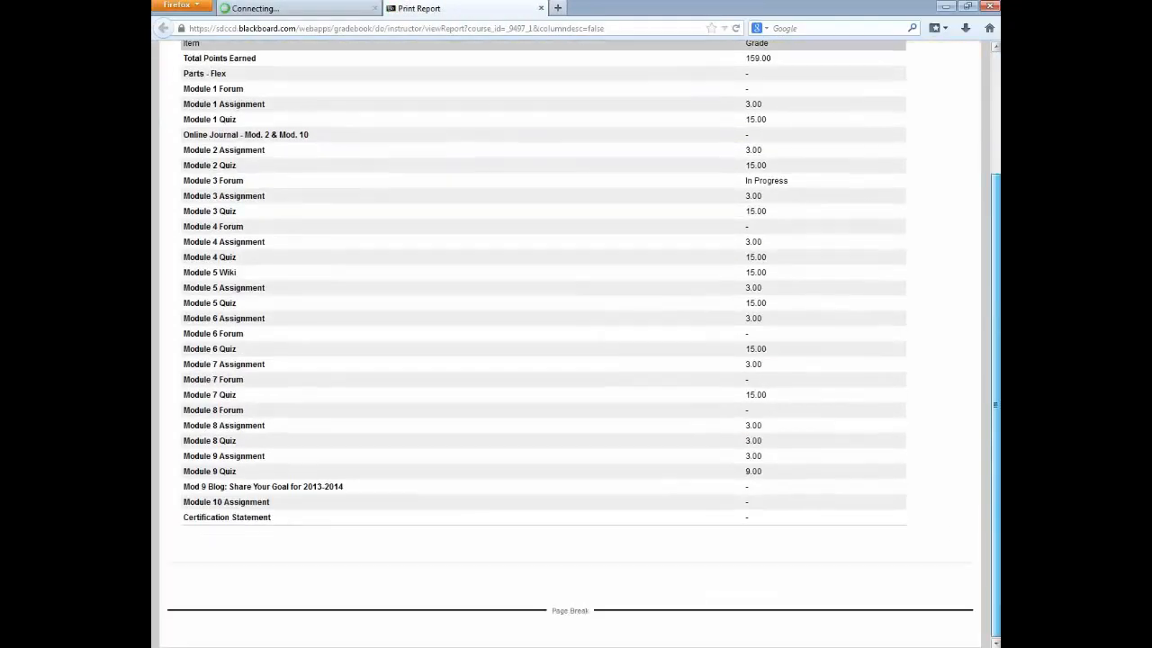
scroll(up, 3)
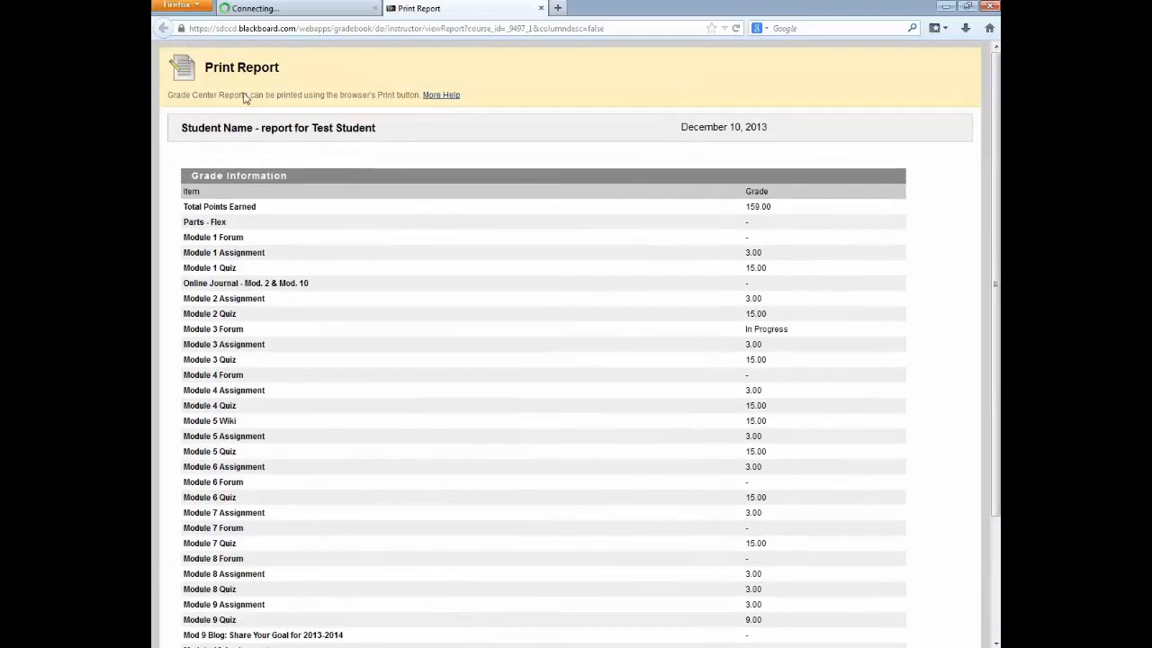
click(182, 6)
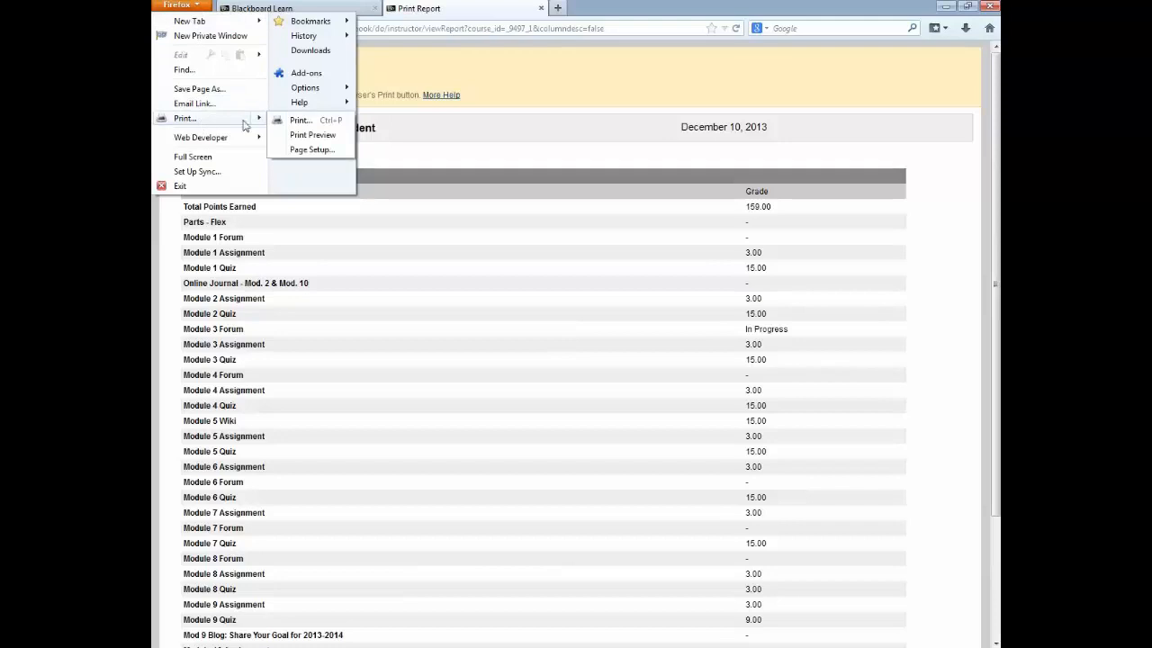
mouse_move(189, 88)
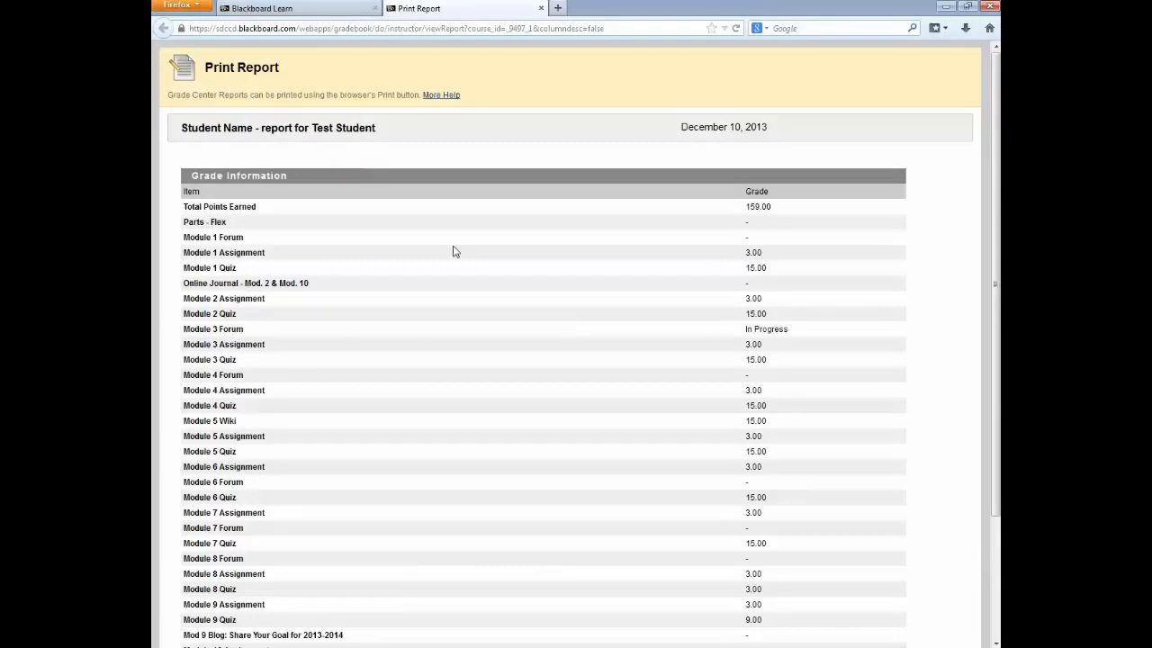
mouse_move(449, 249)
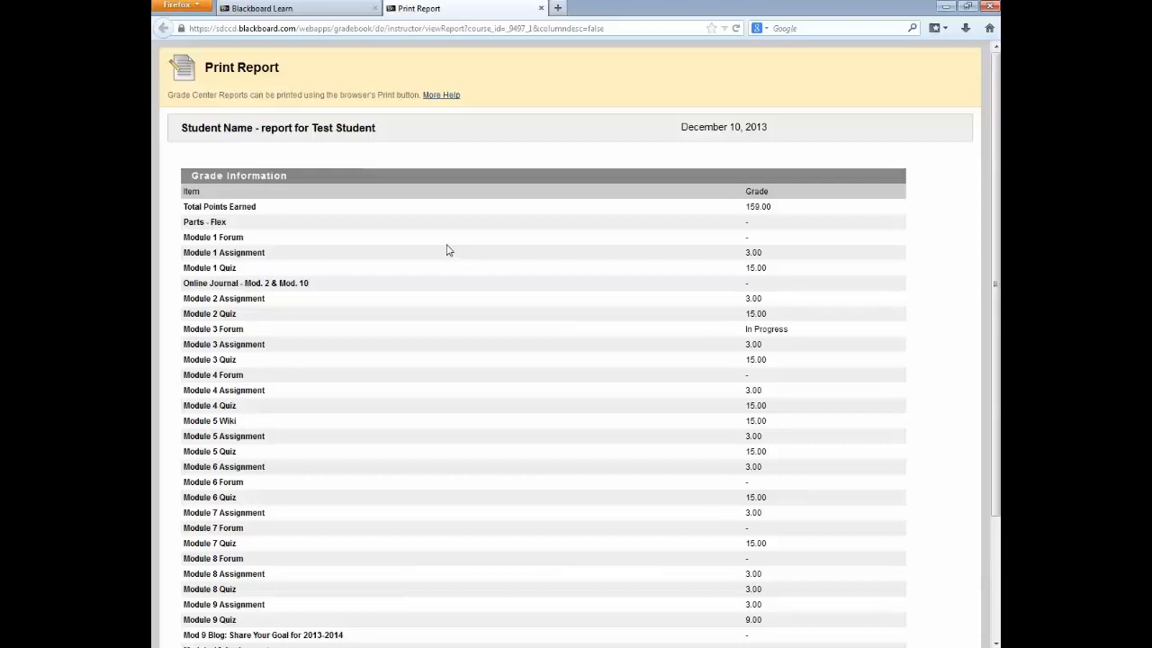